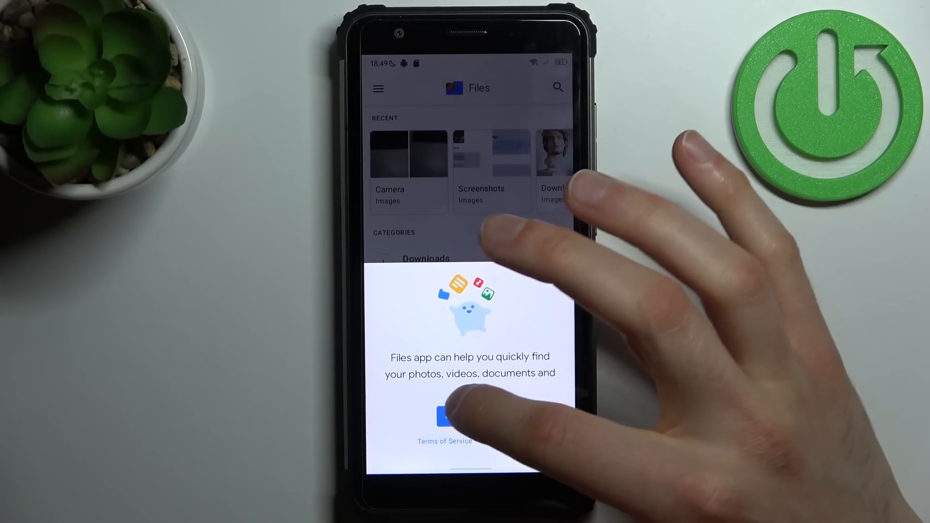
- Continue past the welcome sheet and view the Browse overview with recent images and categories
{"action": "left_click", "coordinate": [443, 416]}
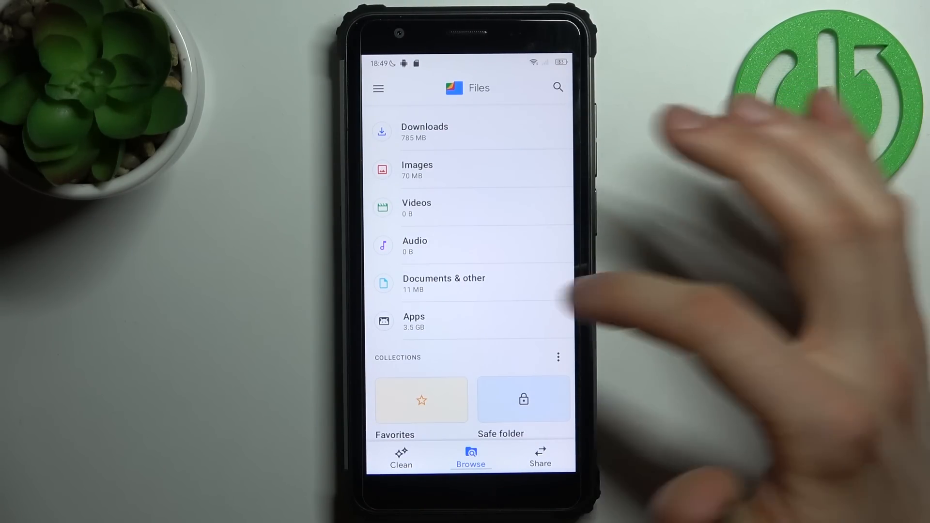
{"action": "scroll", "scroll_direction": "down", "scroll_amount": 3}
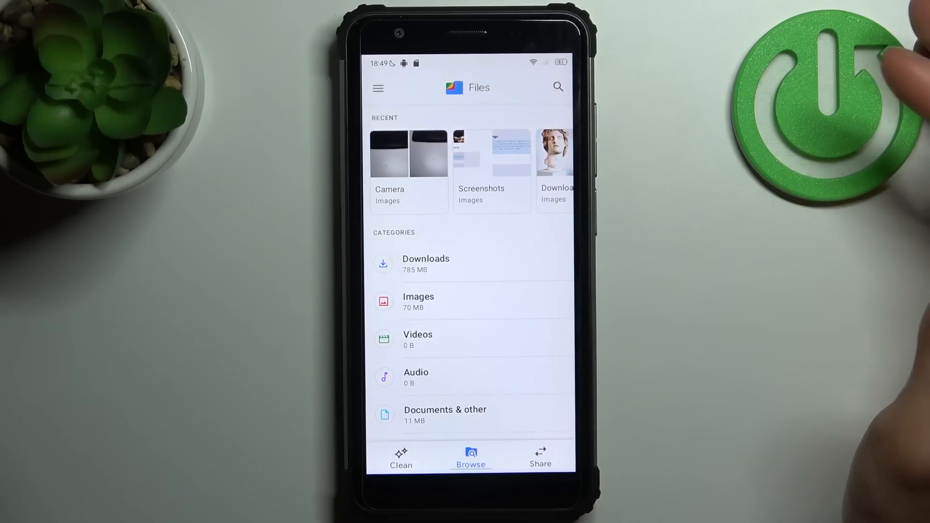
- In Images > Download, select helios and the second image and show their overflow actions
{"action": "left_click", "coordinate": [419, 301]}
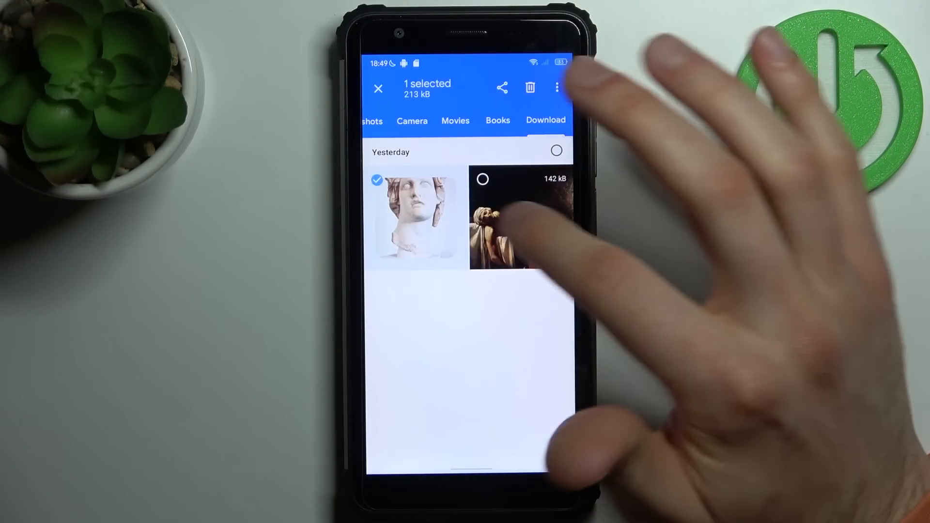
{"action": "left_click", "coordinate": [520, 218]}
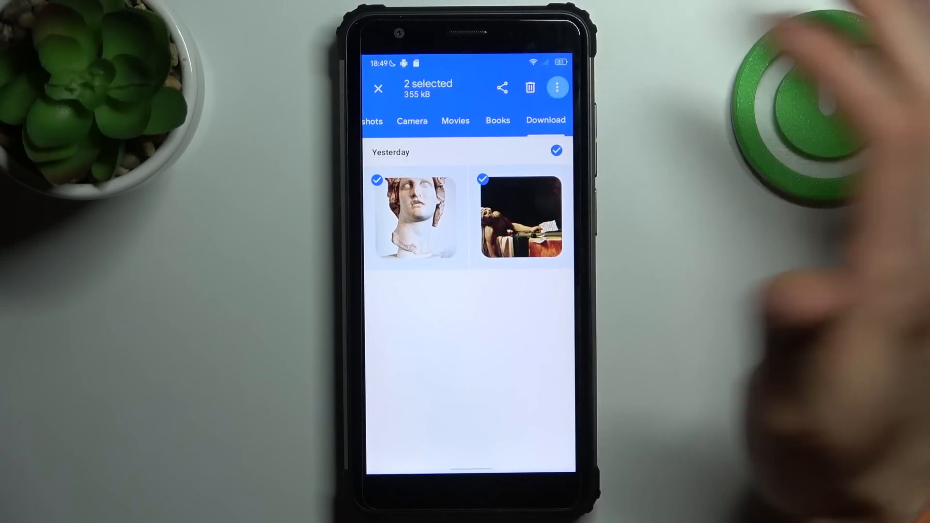
{"action": "left_click", "coordinate": [557, 87]}
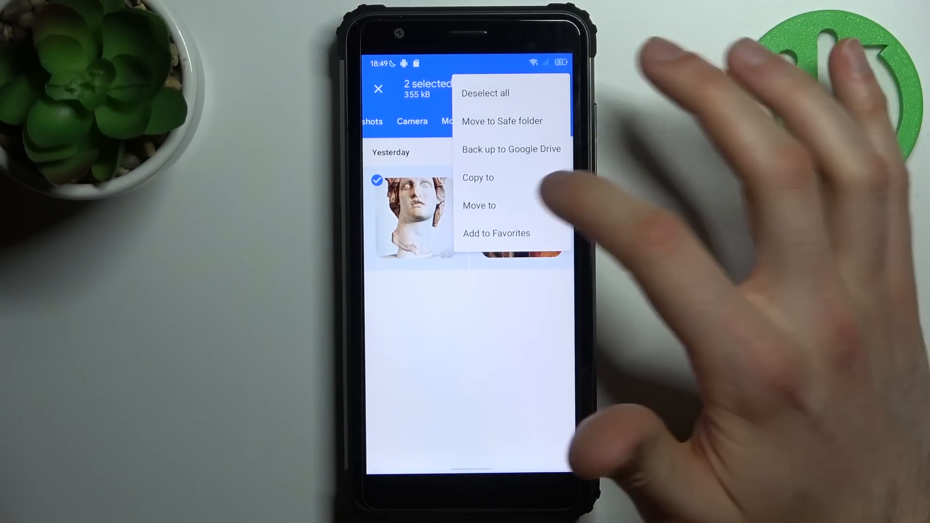
- Use Copy to, targeting the SD card Download folder, and confirm copying the 2 files
{"action": "left_click", "coordinate": [477, 178]}
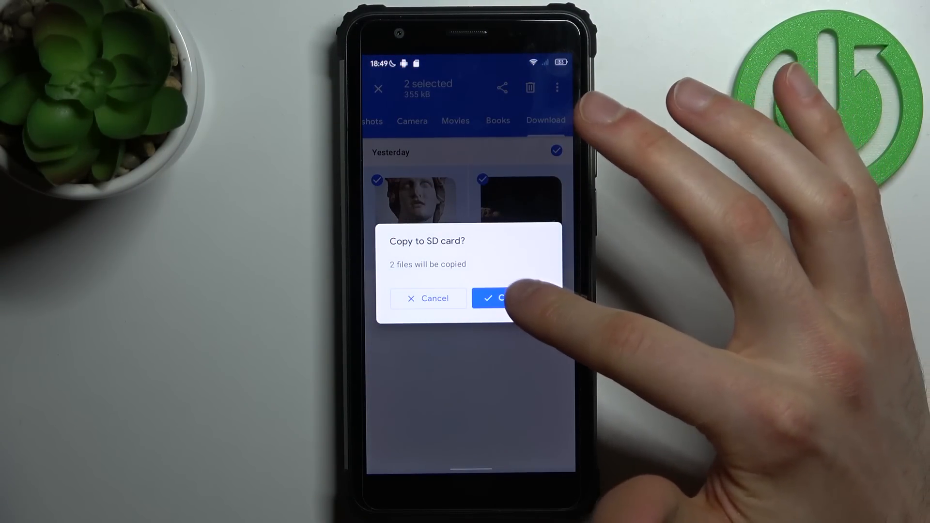
{"action": "left_click", "coordinate": [501, 298]}
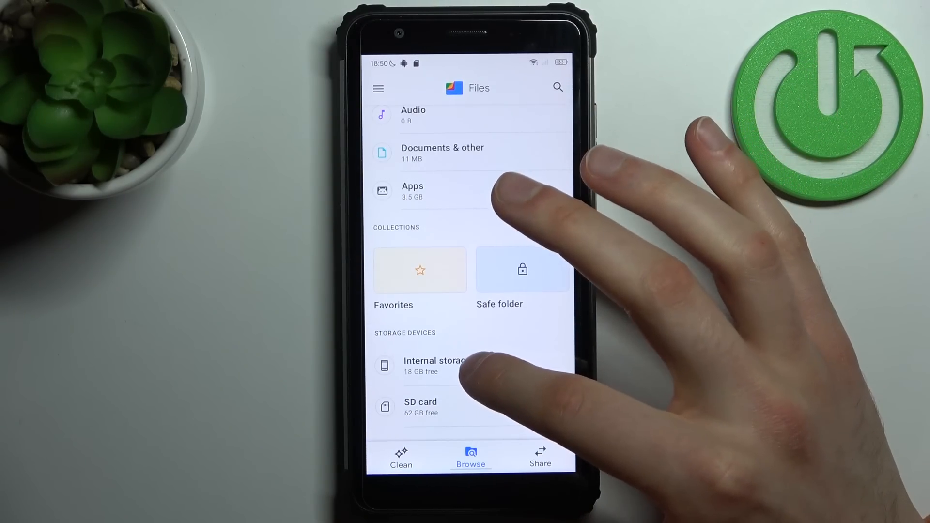
- Browse the SD card's Download folder to verify both jpg files, then return to its folder list
{"action": "left_click", "coordinate": [420, 406]}
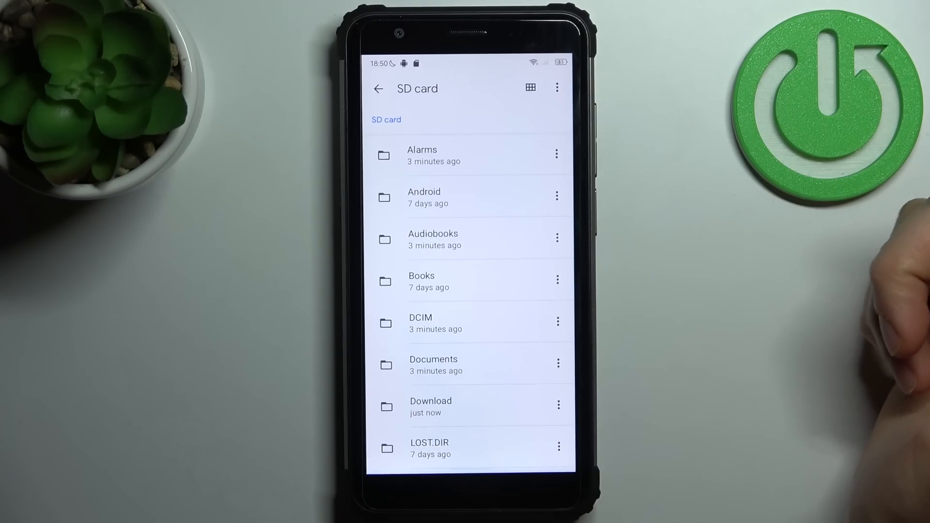
{"action": "left_click", "coordinate": [378, 88]}
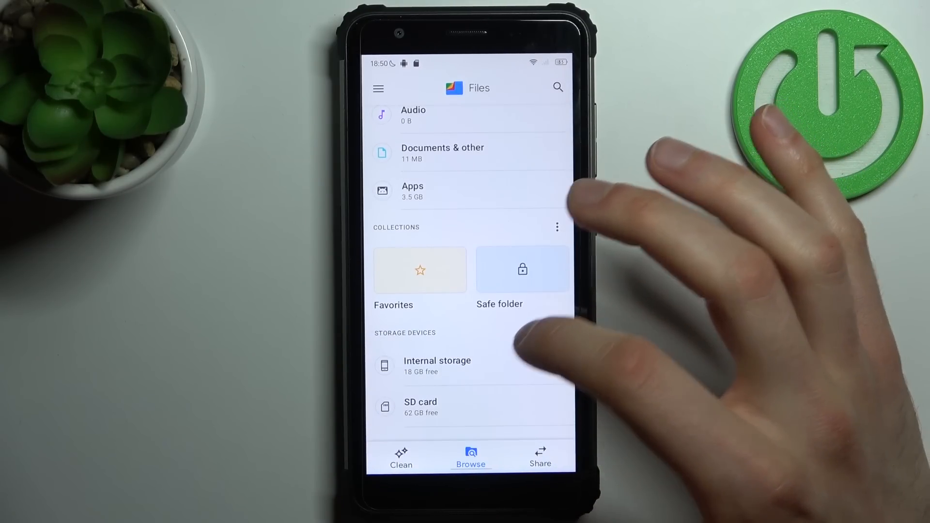
{"action": "left_click", "coordinate": [419, 406]}
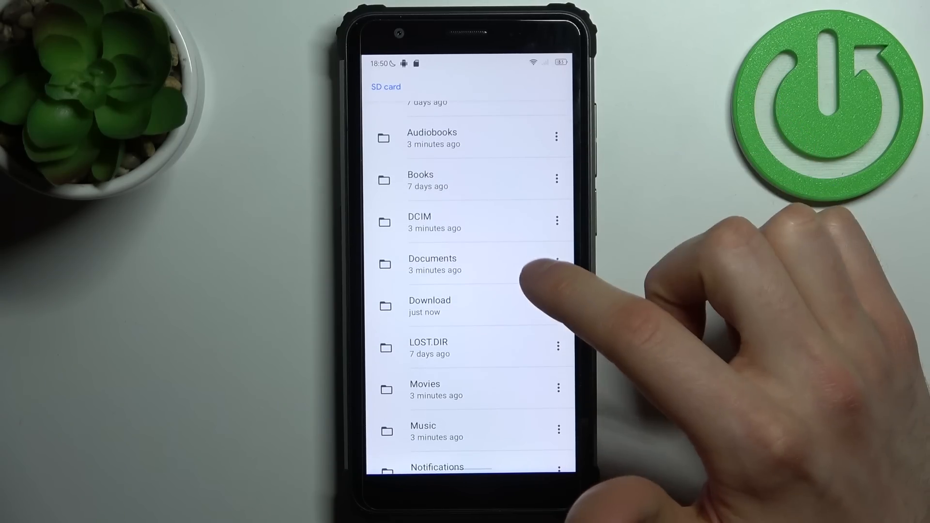
{"action": "mouse_move", "coordinate": [516, 273]}
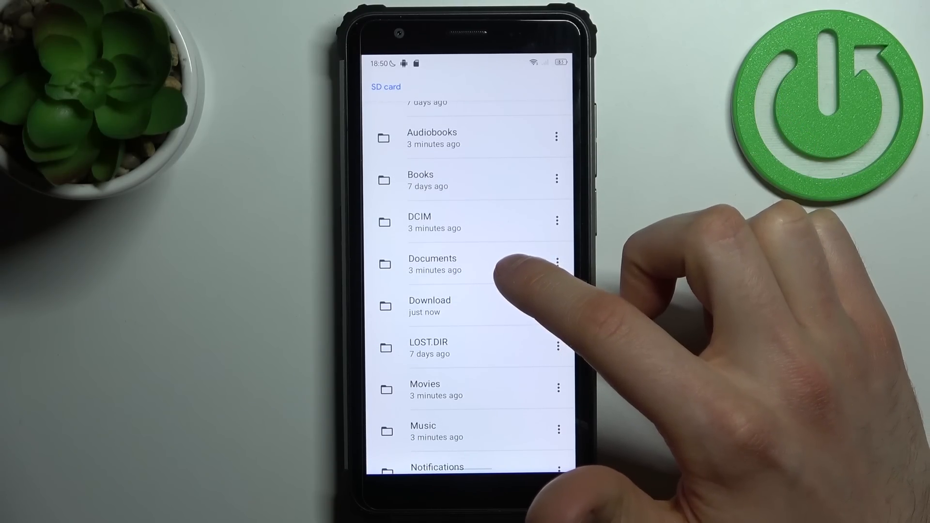
{"action": "left_click", "coordinate": [429, 305]}
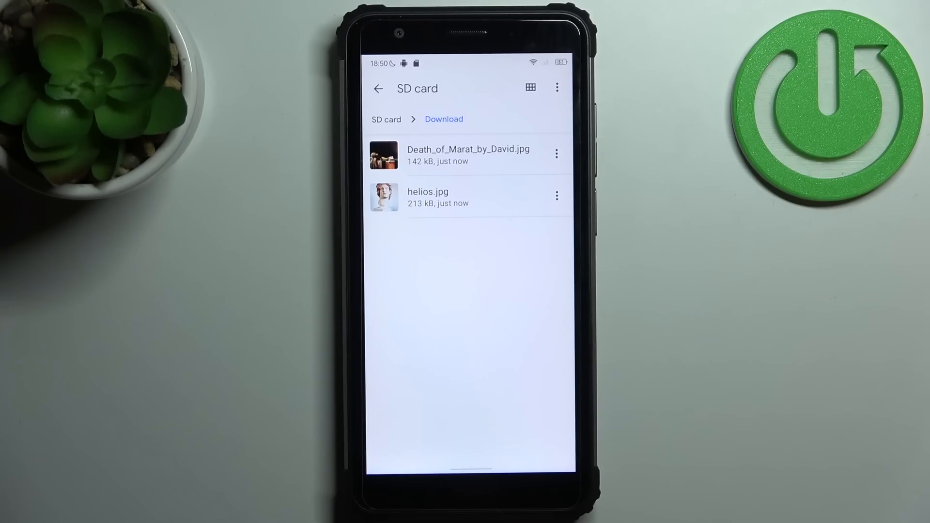
{"action": "left_click", "coordinate": [379, 89]}
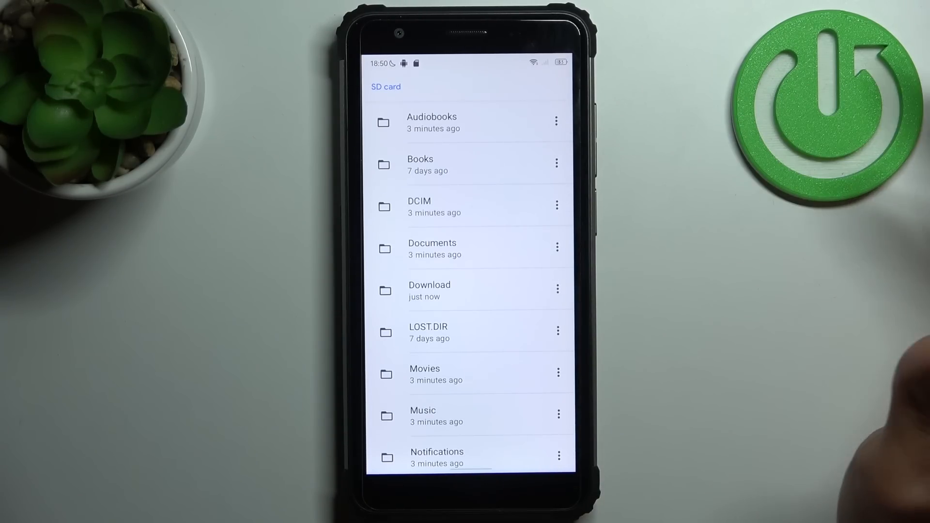